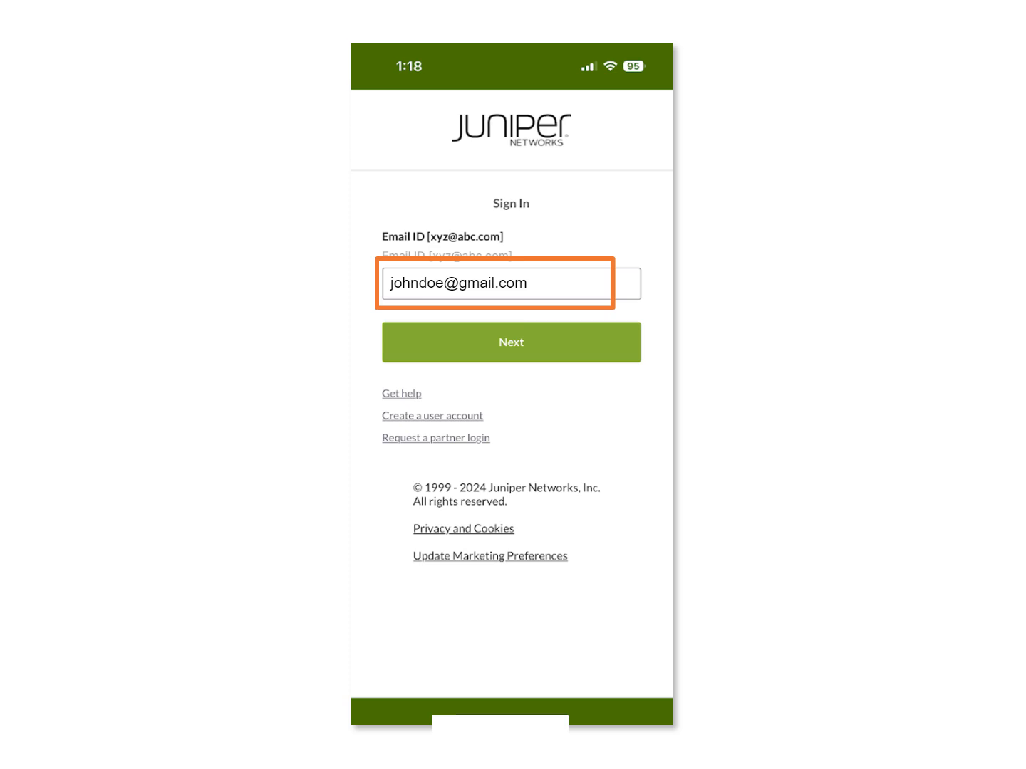
Step: Continue sign-in with the entered email ID and allow the app access to the account
{"action": "left_click", "coordinate": [510, 342]}
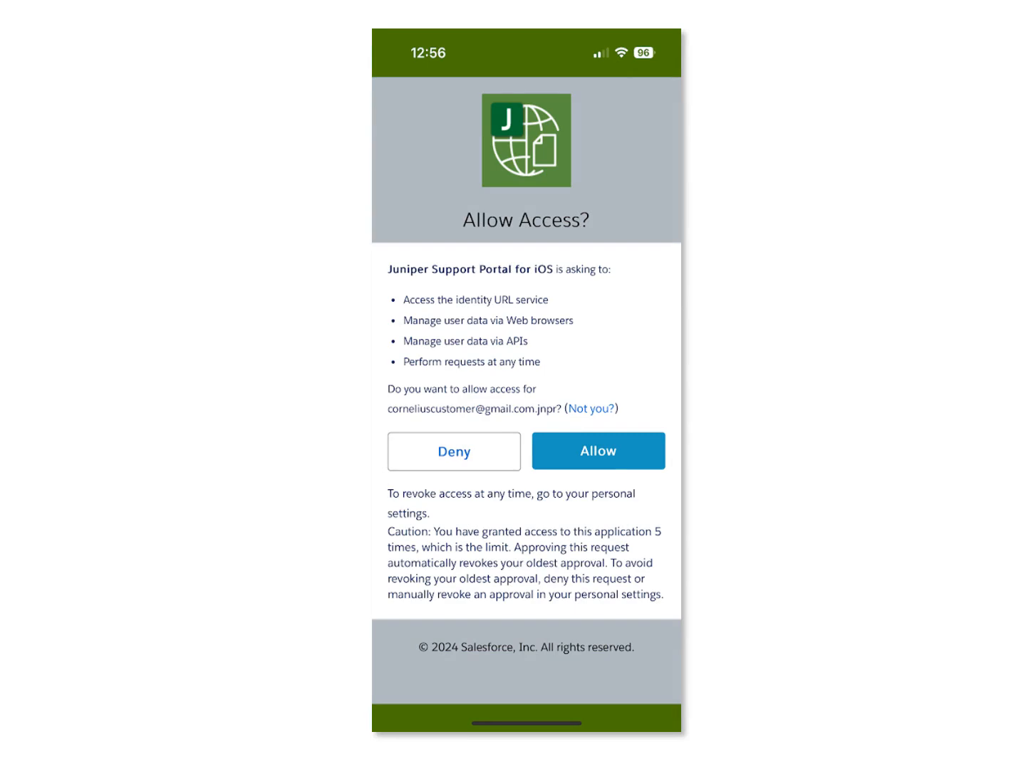
{"action": "left_click", "coordinate": [597, 450]}
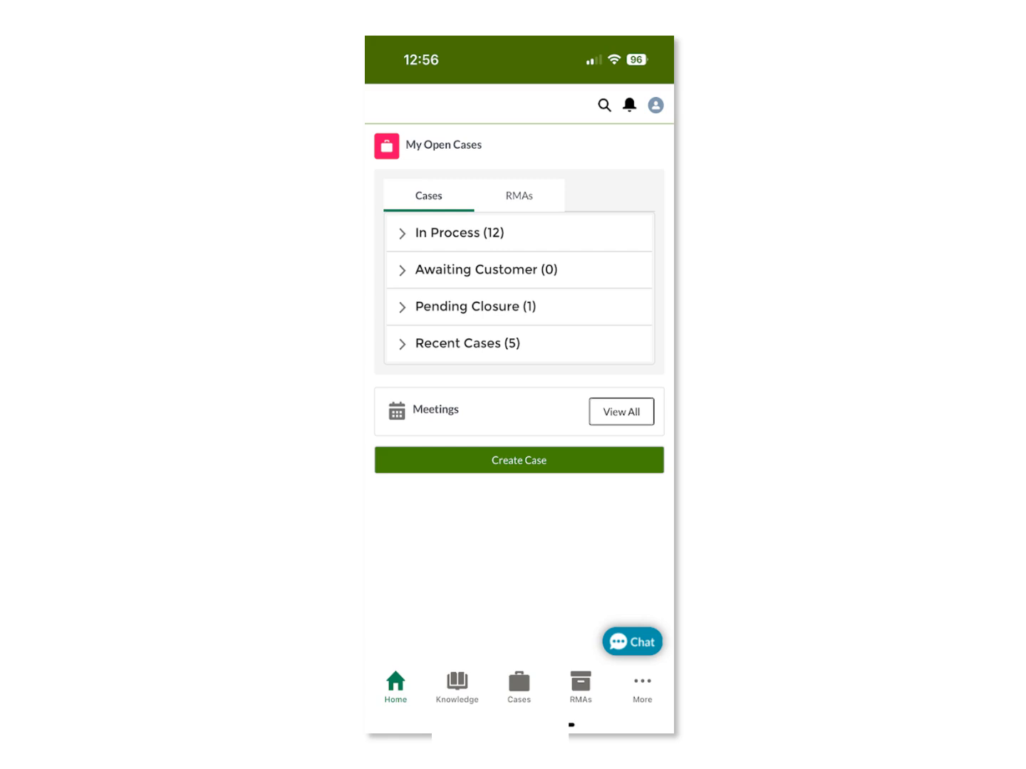
Step: Review the open RMA and case counts on Home, then go to the Knowledge Base section
{"action": "left_click", "coordinate": [519, 195]}
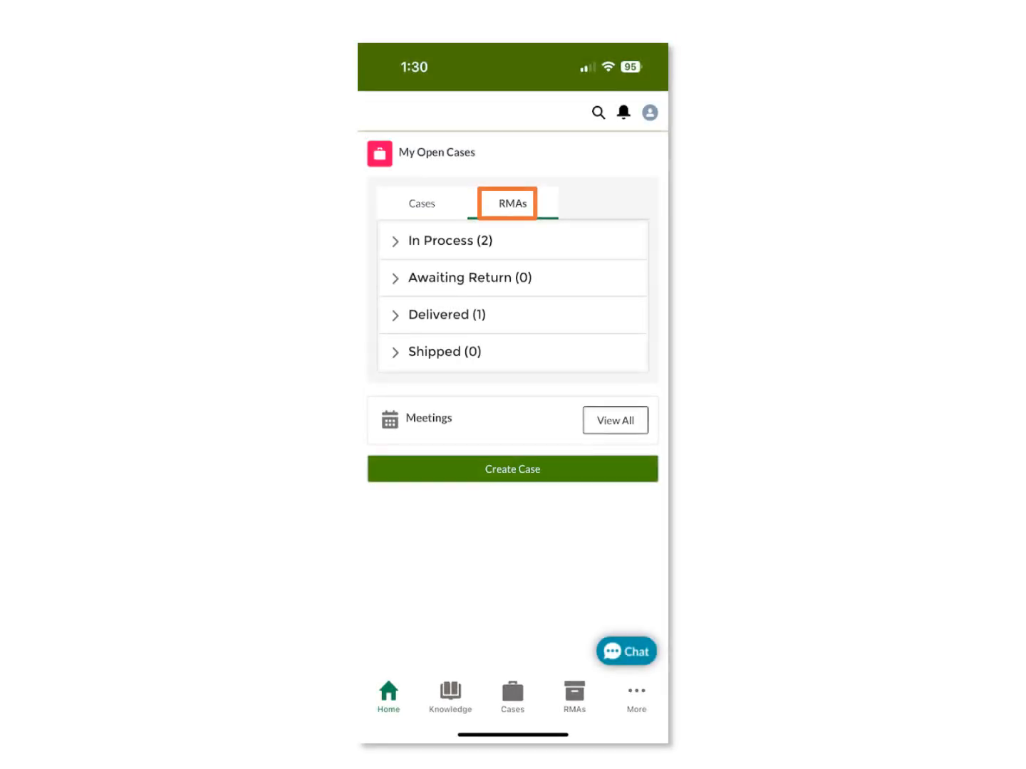
{"action": "left_click", "coordinate": [422, 202]}
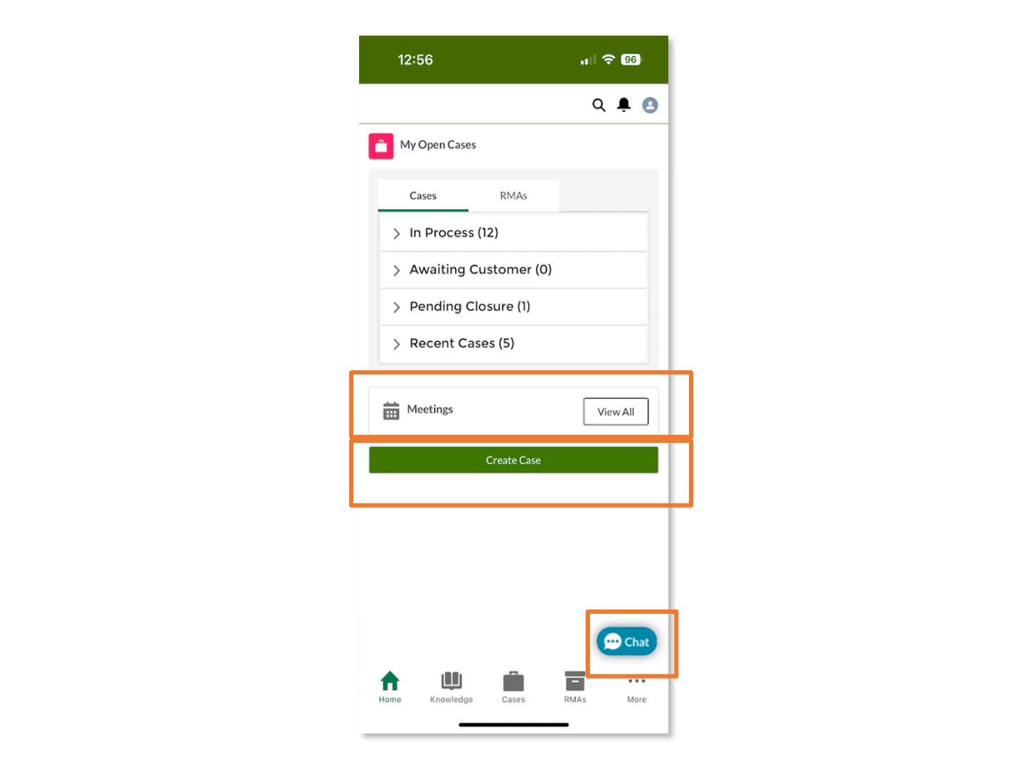
{"action": "left_click", "coordinate": [450, 696]}
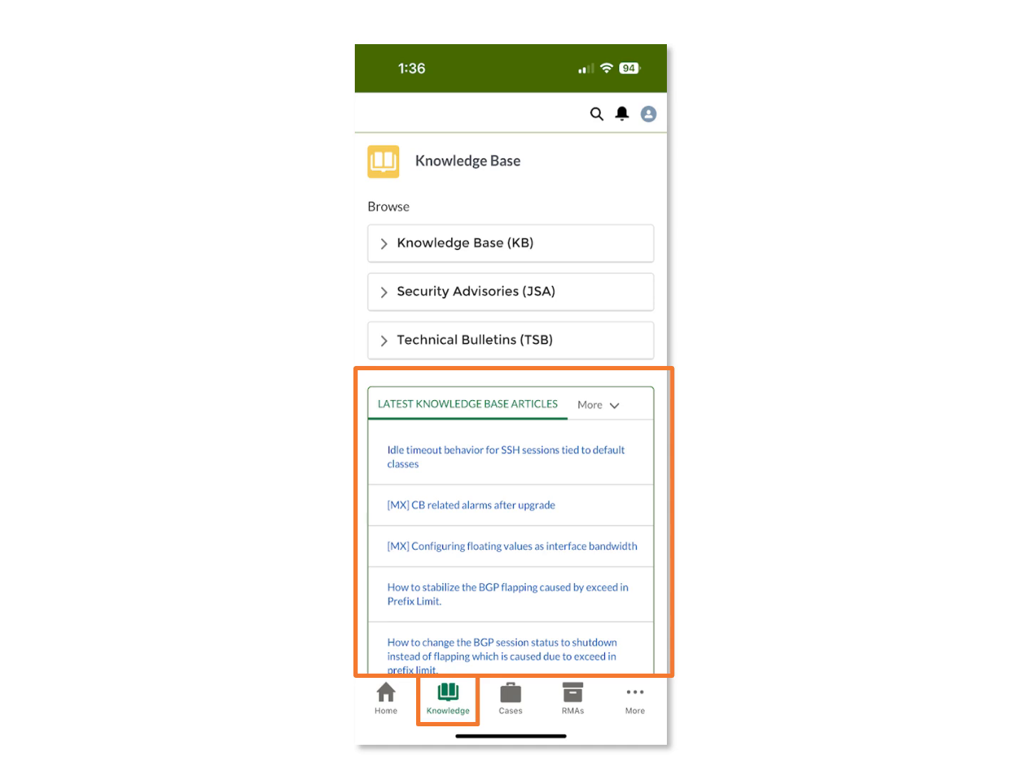
{"action": "left_click", "coordinate": [510, 695]}
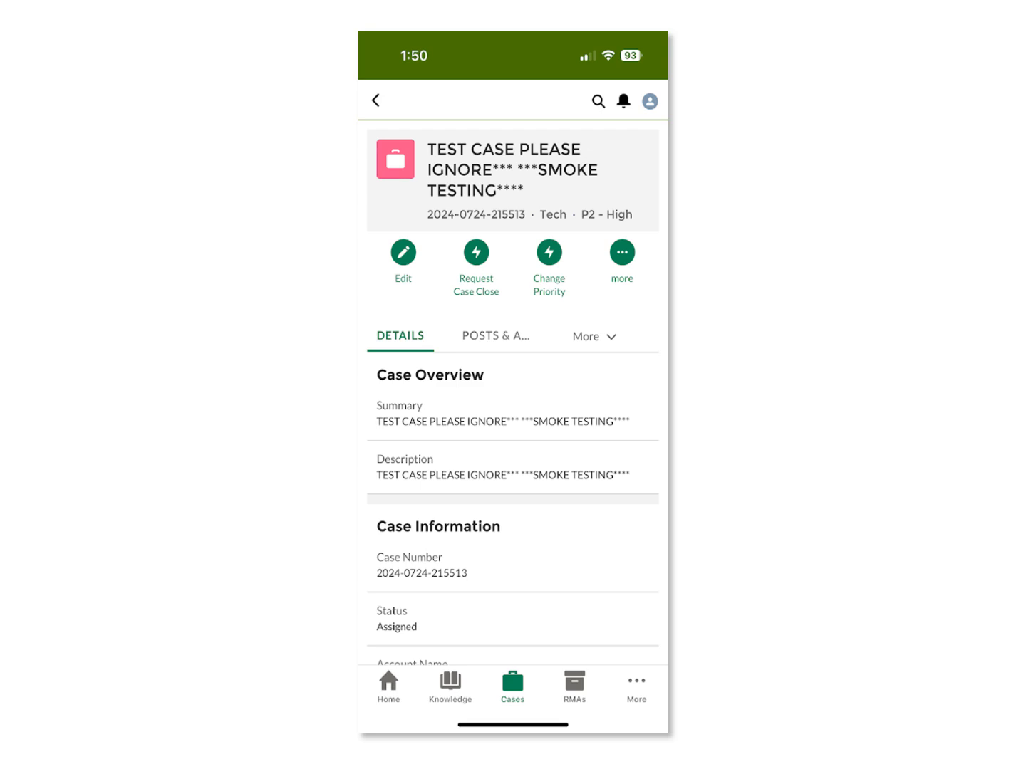
Step: Review the case's Posts & Activity feed, then view the pending RMA with Initiating status
{"action": "left_click", "coordinate": [496, 336]}
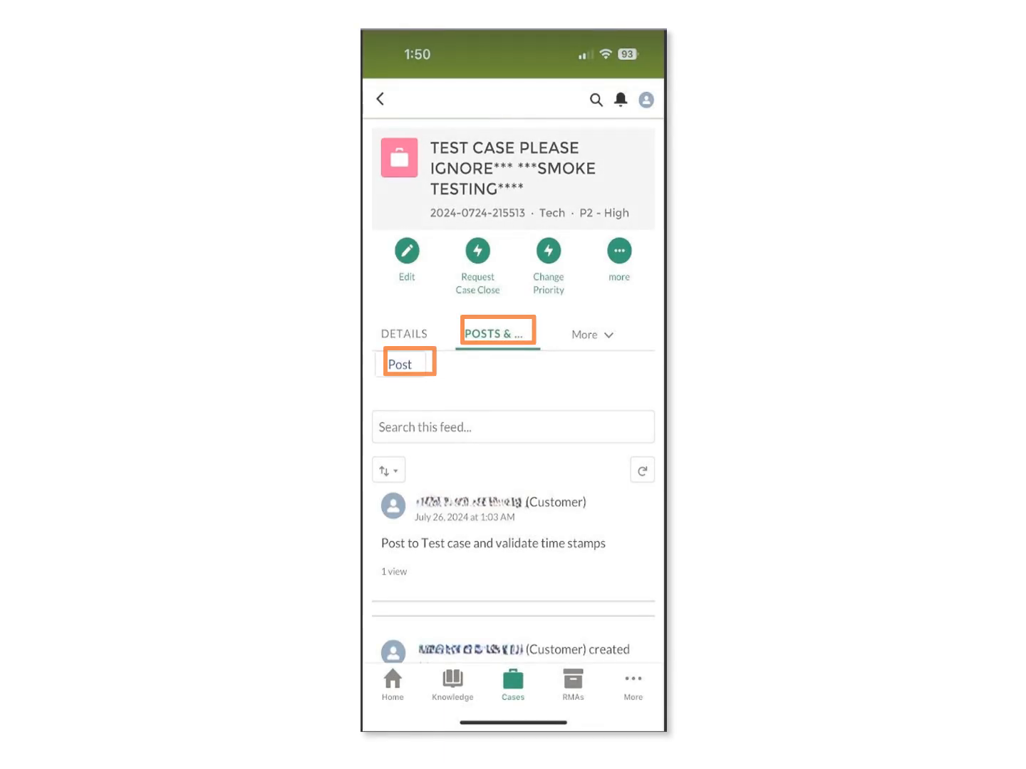
{"action": "left_click", "coordinate": [573, 676]}
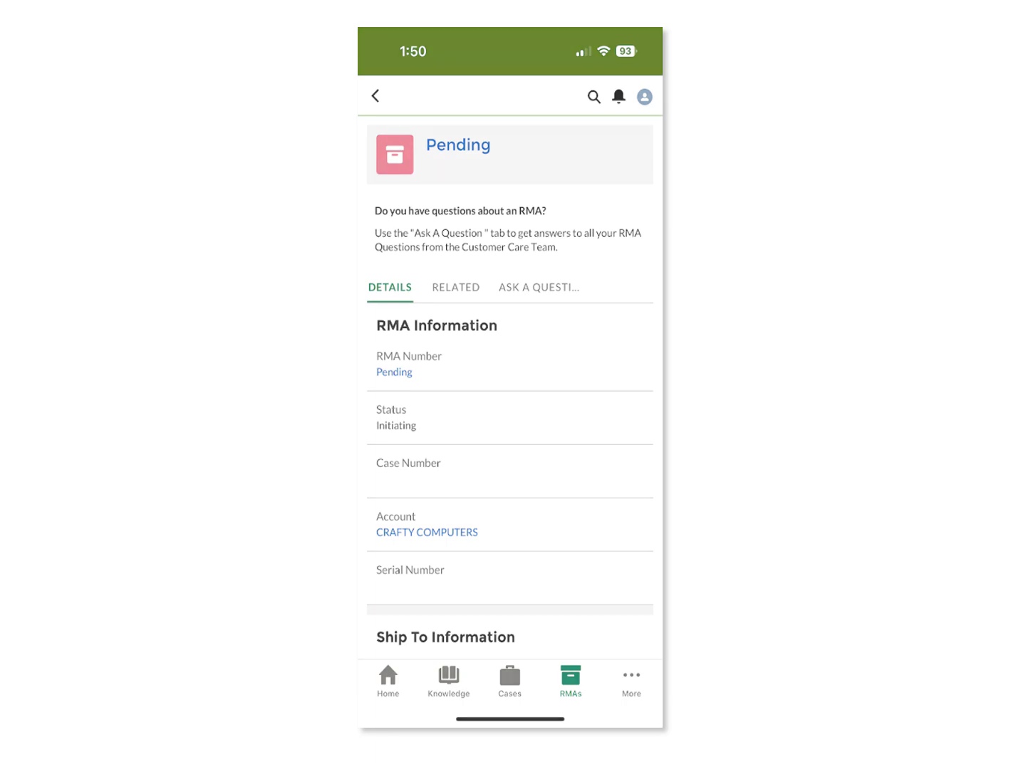
Step: Review the RMA's Ask A Question feed, then show the More menu with Assets and Service Contracts
{"action": "left_click", "coordinate": [538, 288]}
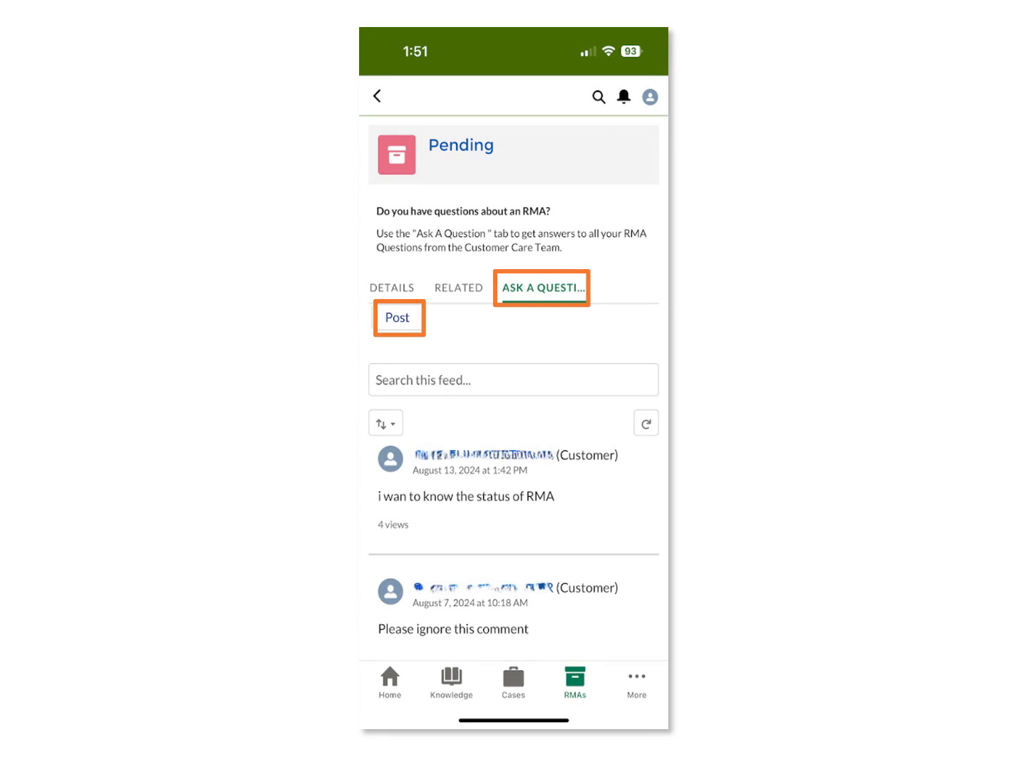
{"action": "left_click", "coordinate": [660, 687]}
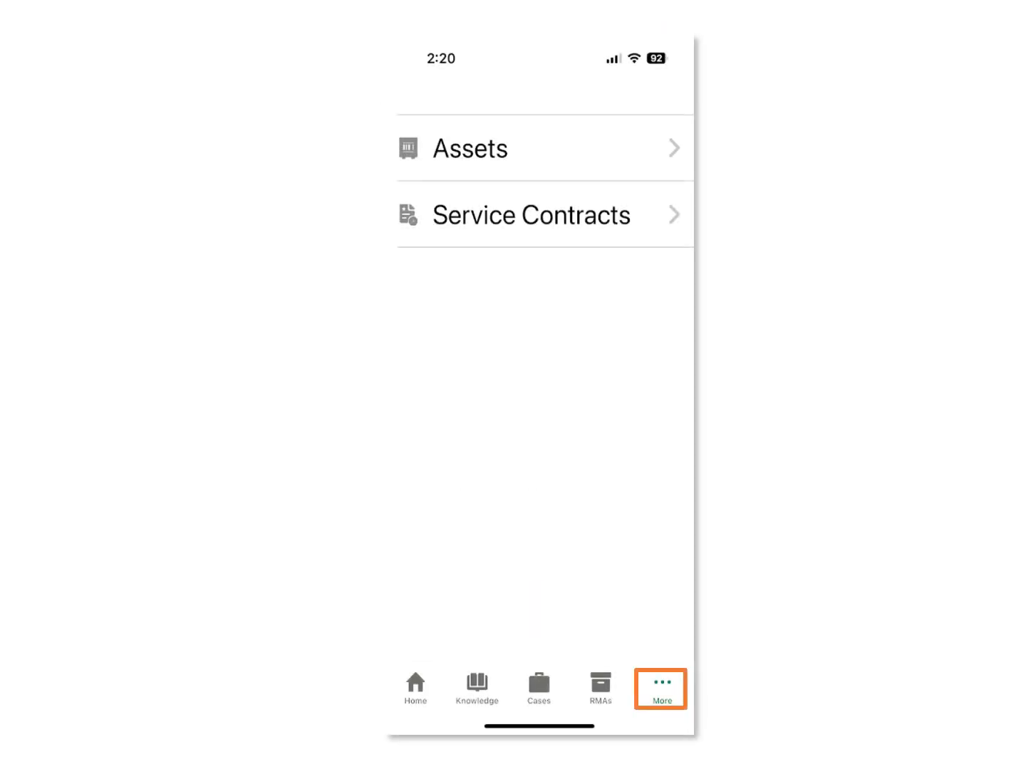
Step: Bring up the portal search to look for RMA-related records
{"action": "left_click", "coordinate": [471, 148]}
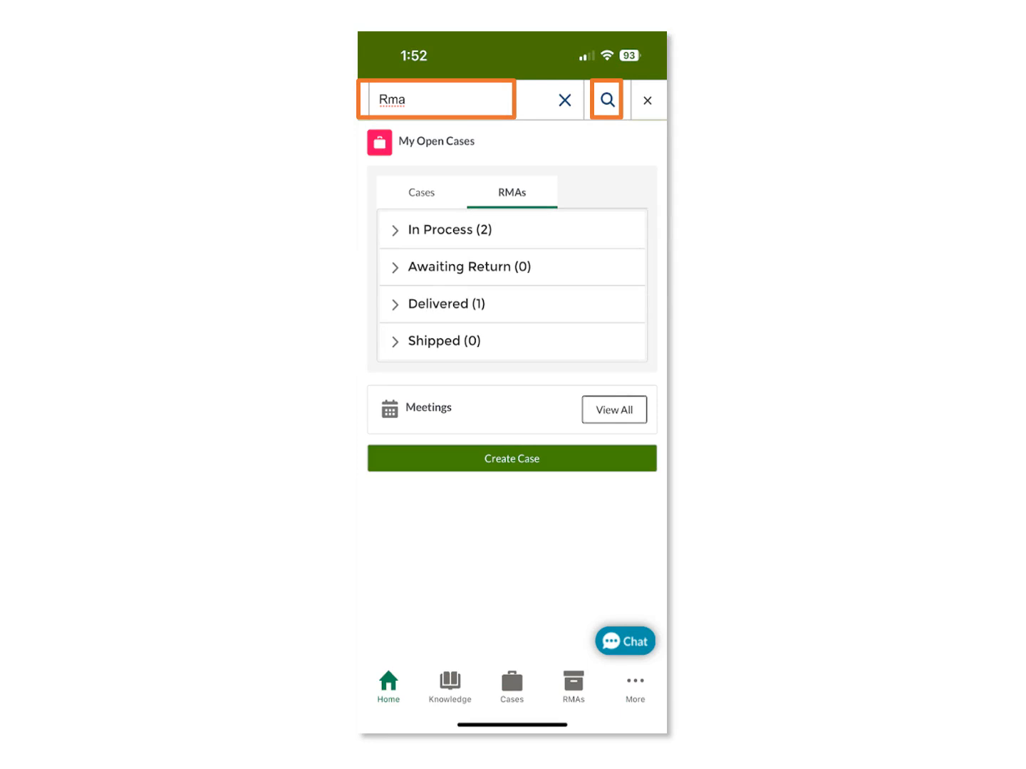
Step: Run the Rma search, review the case-update notifications, then show the user account menu
{"action": "left_click", "coordinate": [607, 99]}
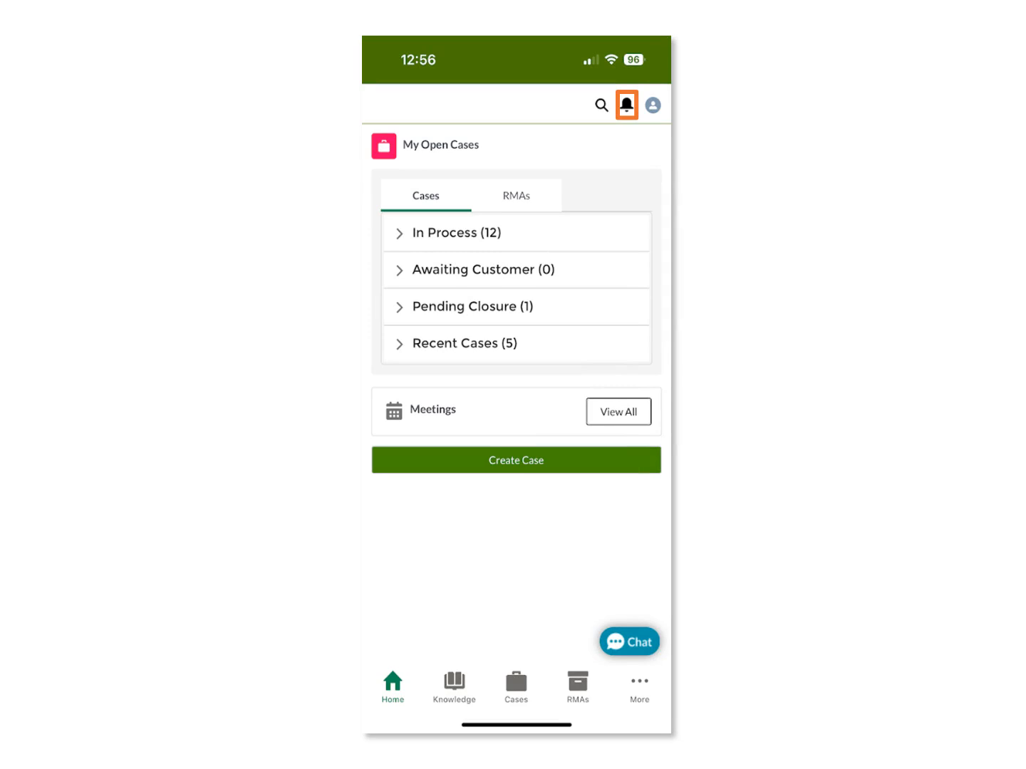
{"action": "left_click", "coordinate": [627, 104]}
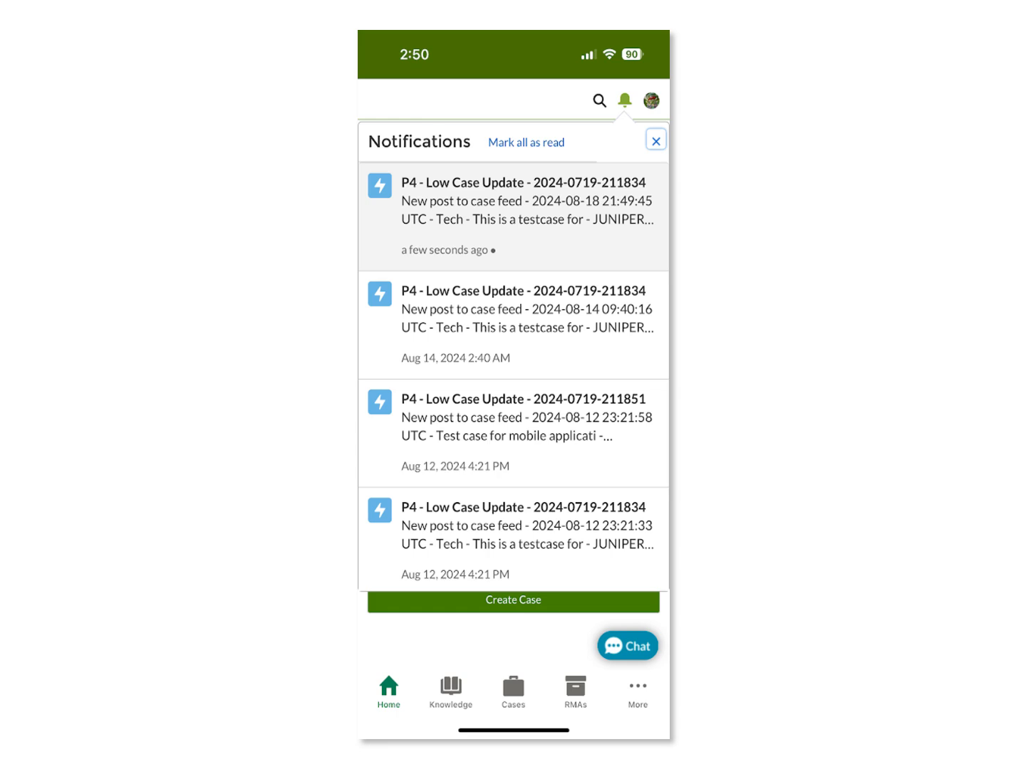
{"action": "left_click", "coordinate": [647, 98]}
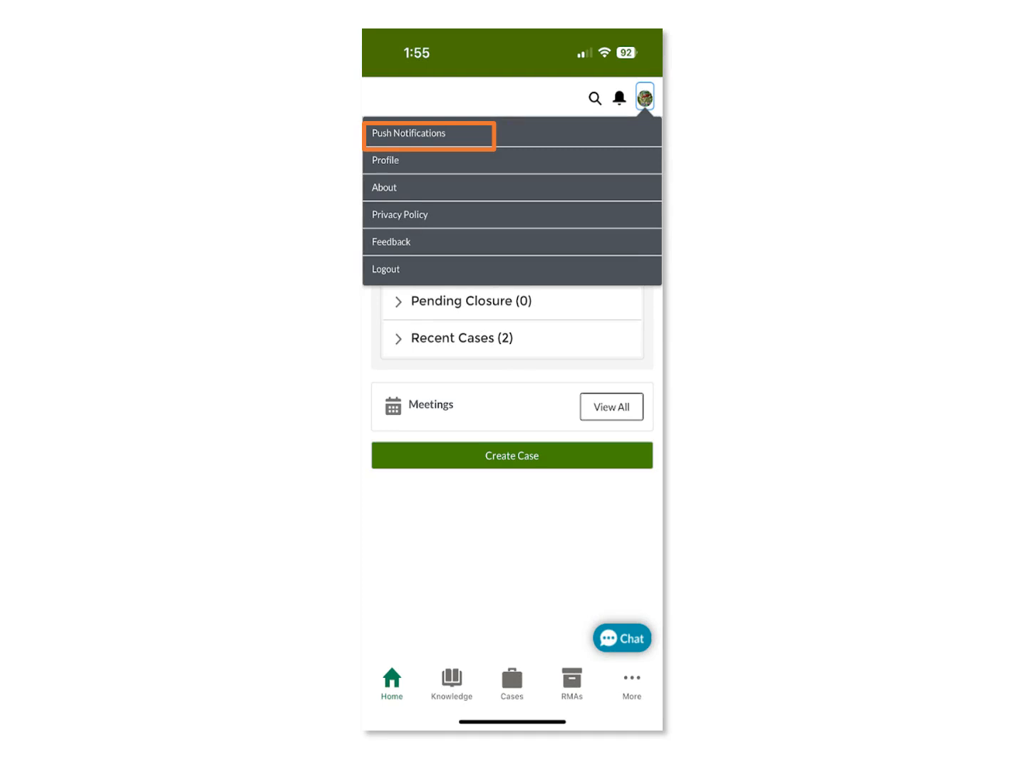
{"action": "left_click", "coordinate": [408, 132]}
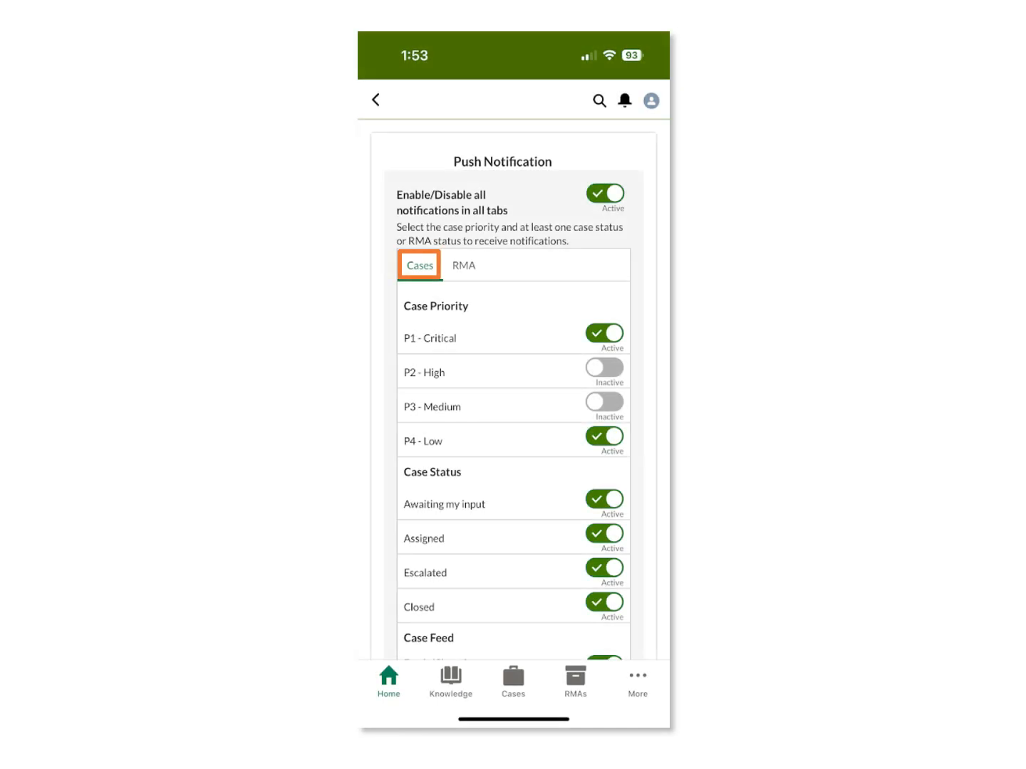
{"action": "left_click", "coordinate": [463, 266]}
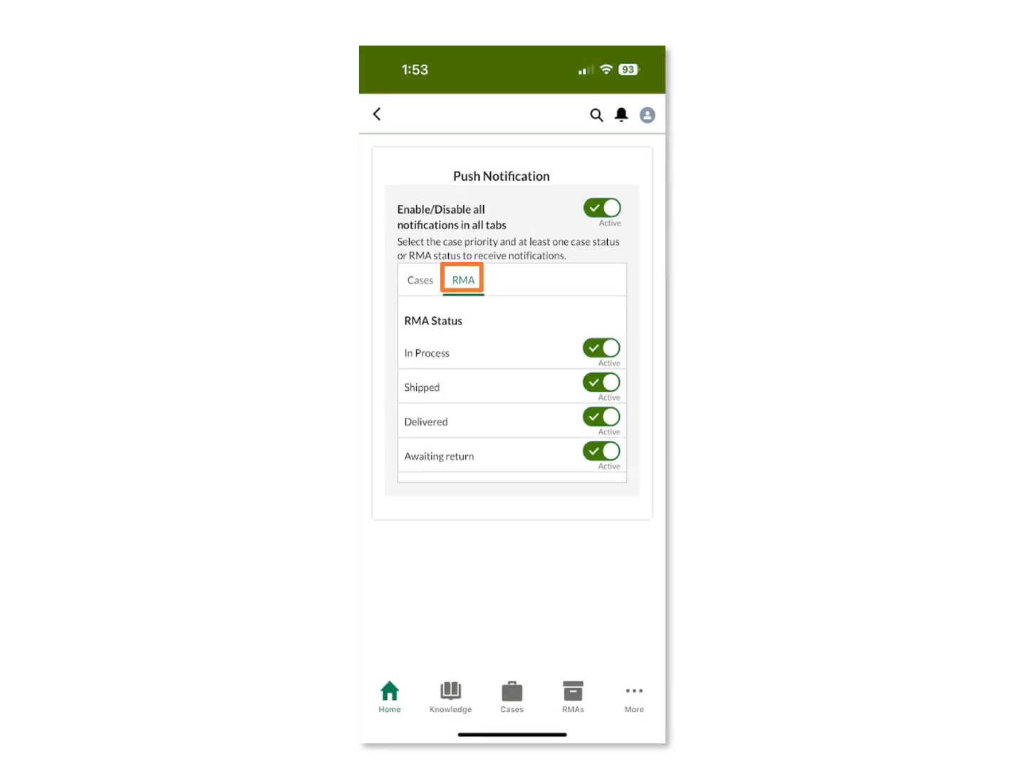
{"action": "left_click", "coordinate": [647, 114]}
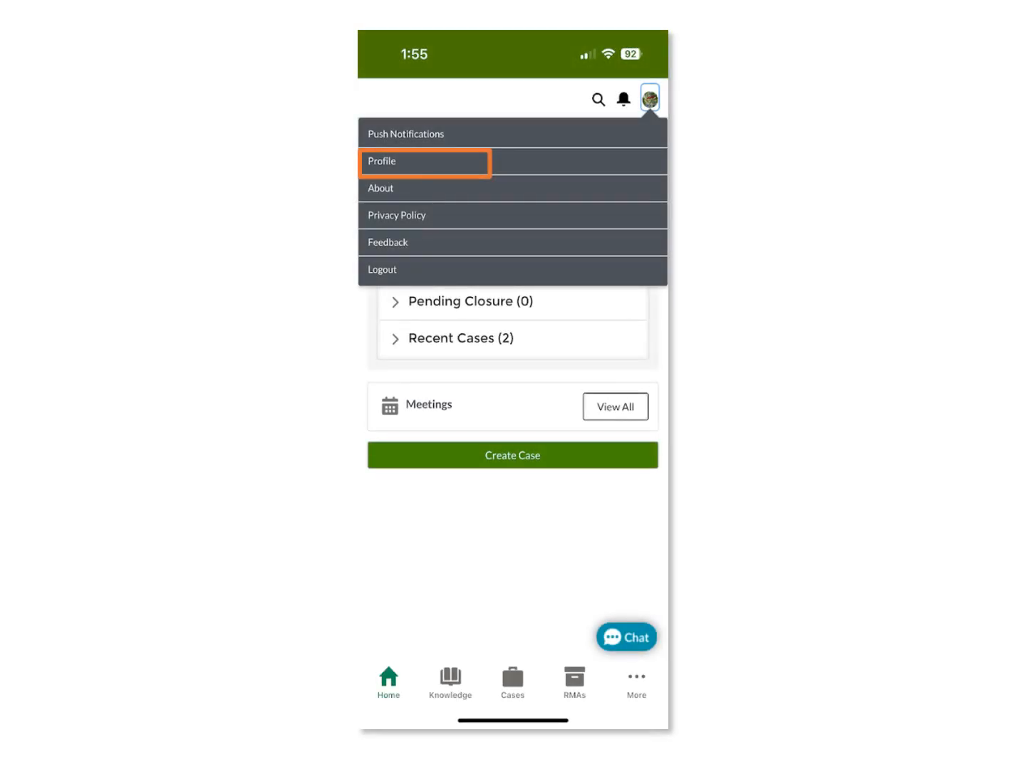
{"action": "left_click", "coordinate": [425, 161]}
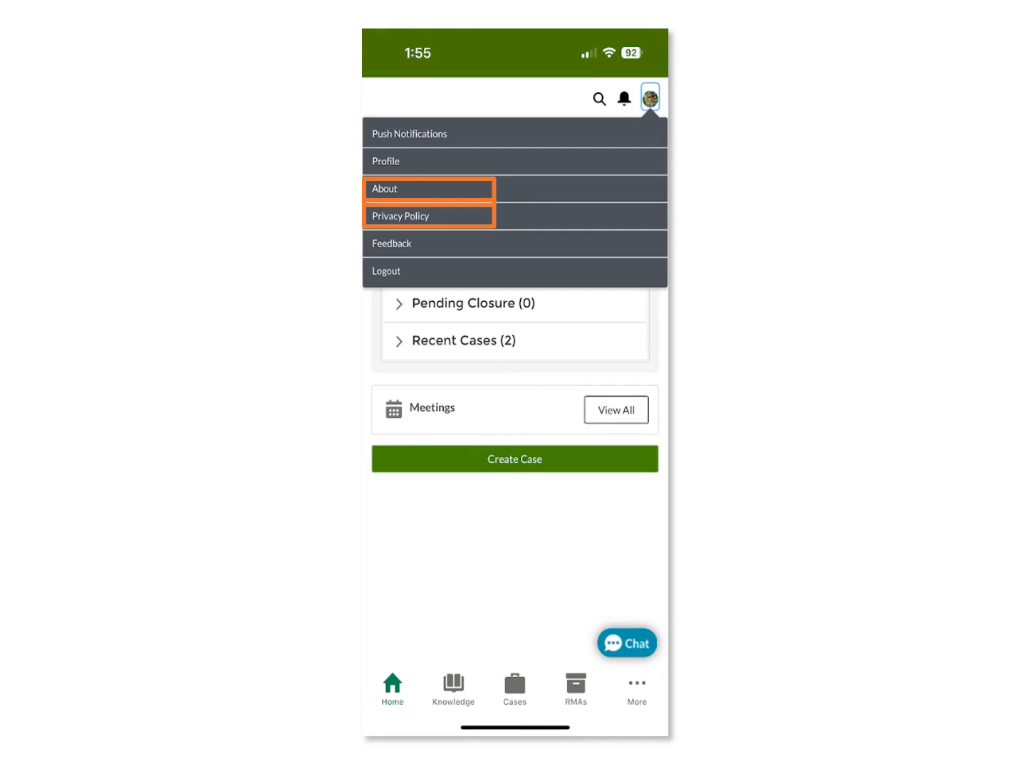
{"action": "left_click", "coordinate": [385, 188]}
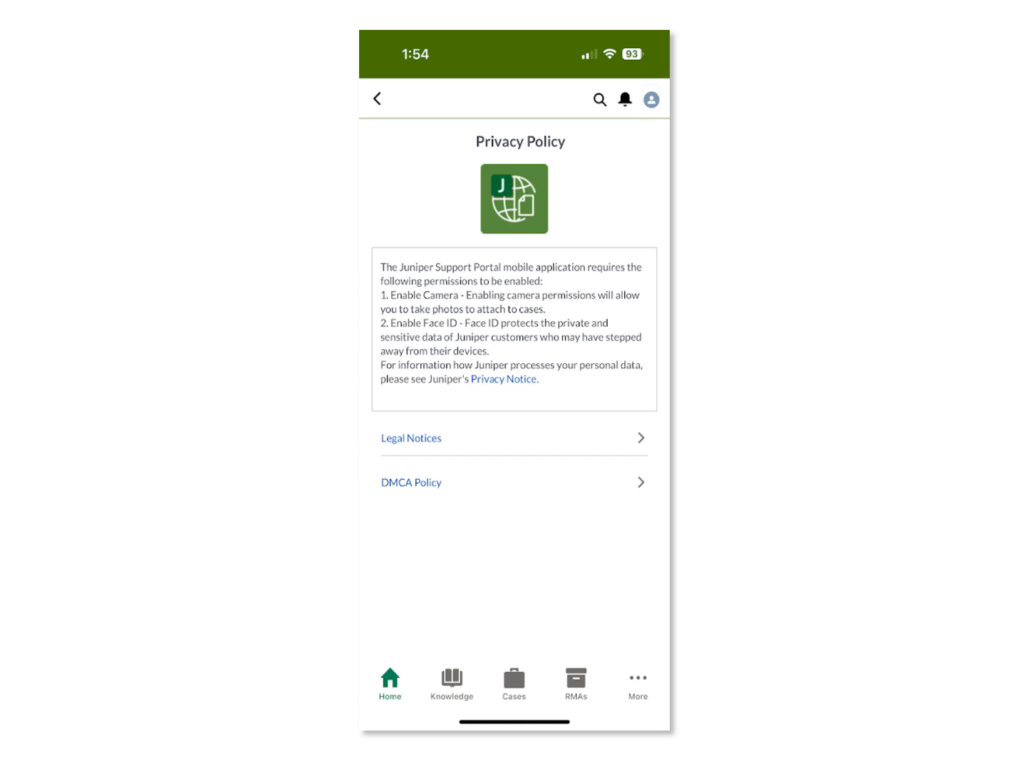
{"action": "left_click", "coordinate": [653, 100]}
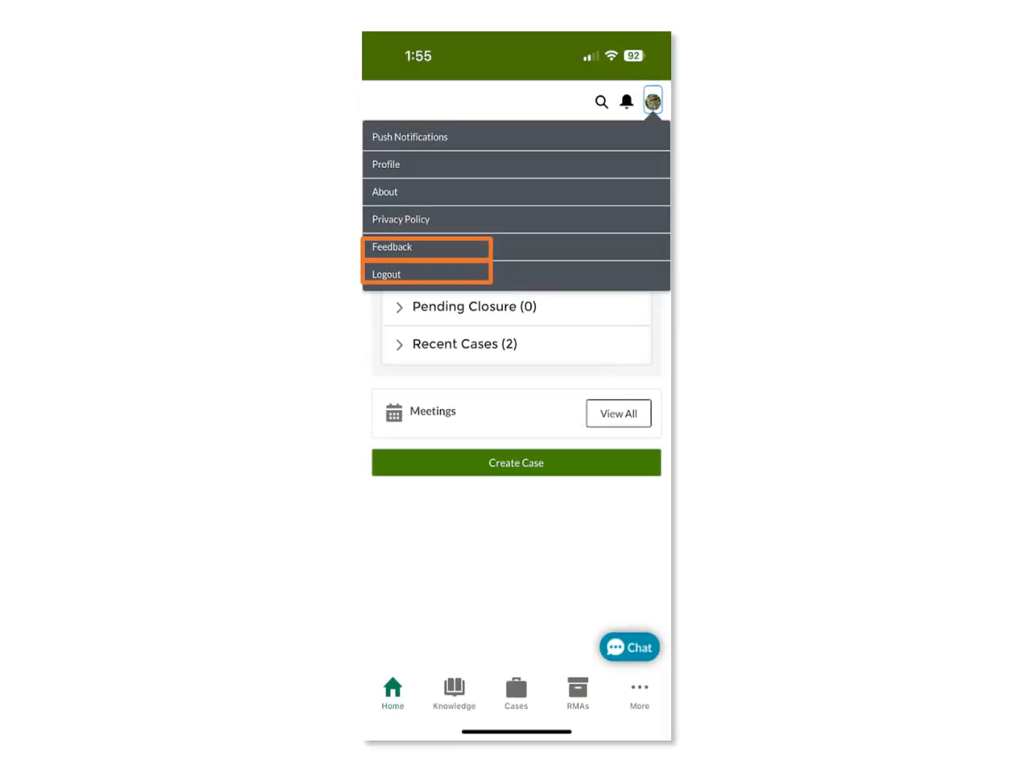